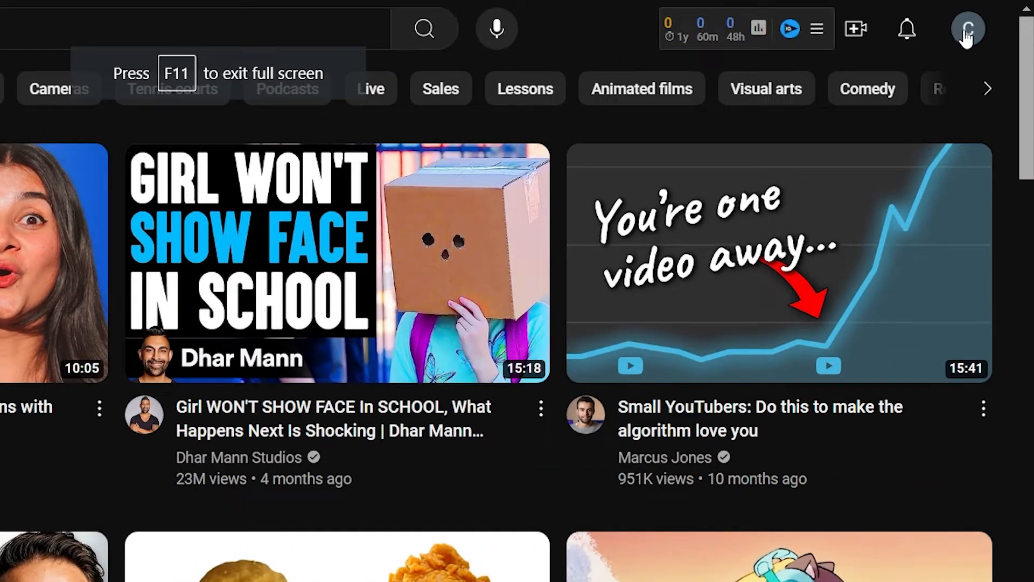
Open YouTube Studio from the profile avatar's account menu.
{"action": "left_click", "coordinate": [966, 29]}
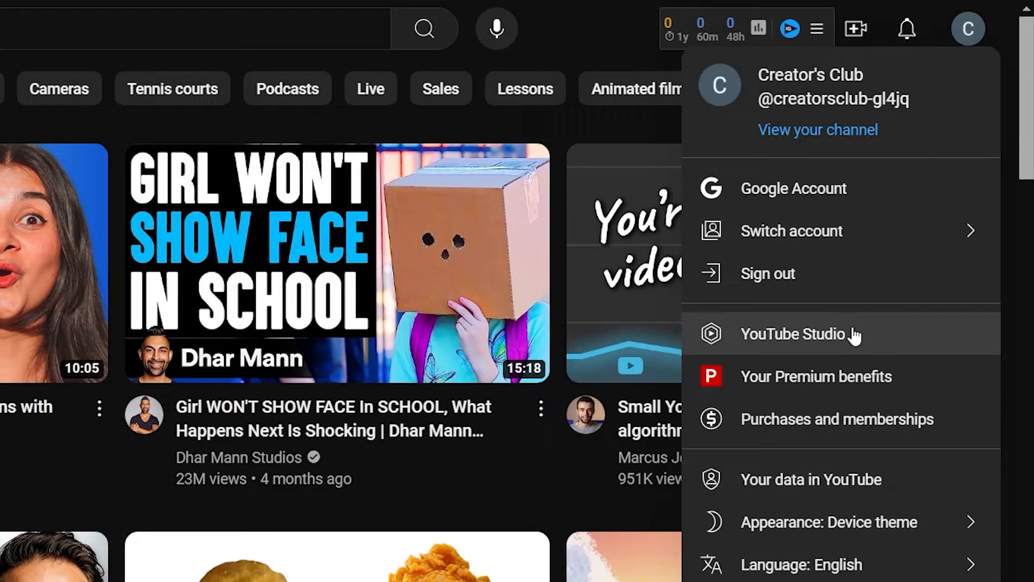
{"action": "left_click", "coordinate": [795, 334]}
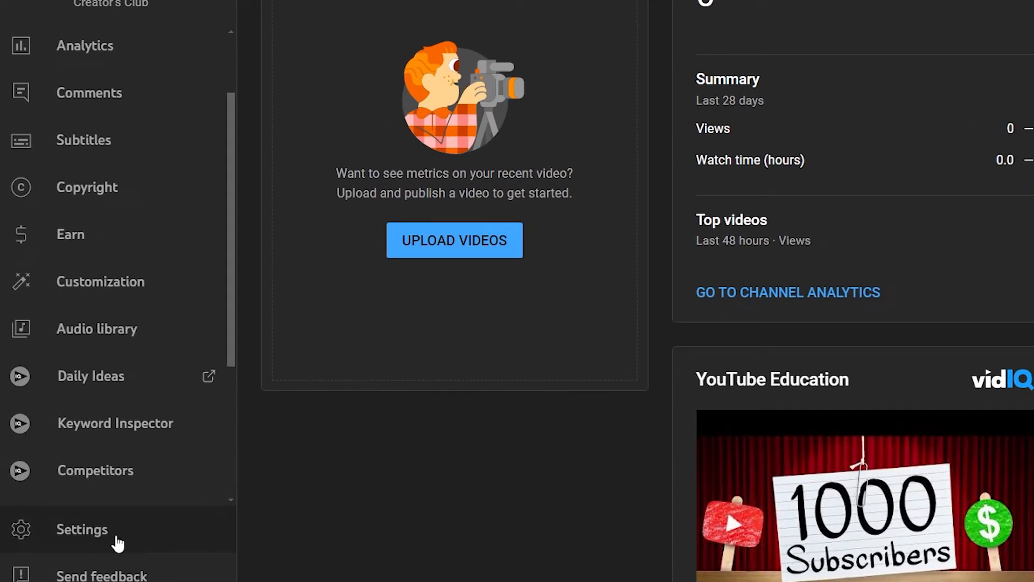
Show the Advanced settings tab of channel settings, scrolled to Other settings.
{"action": "left_click", "coordinate": [82, 528]}
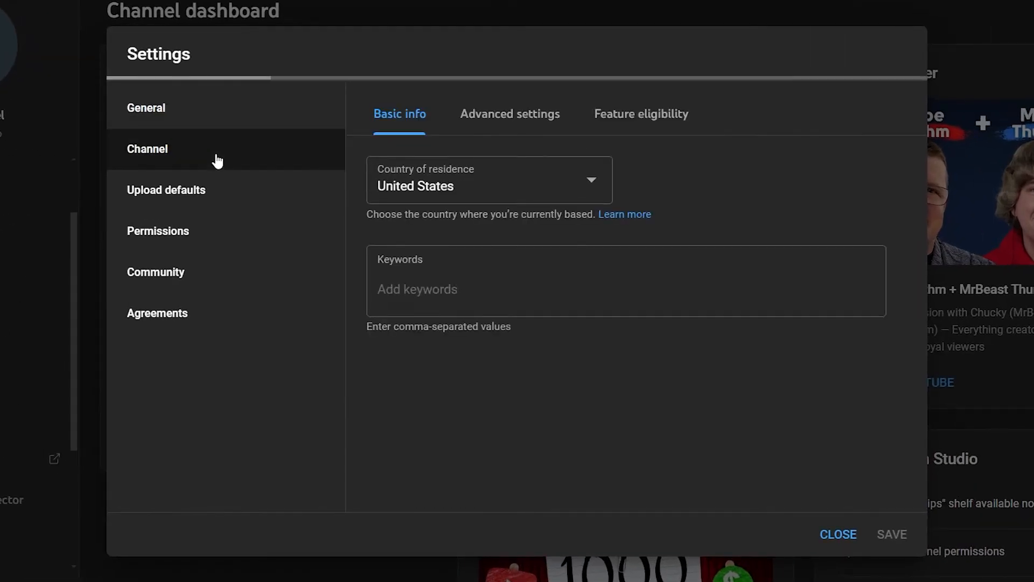
{"action": "left_click", "coordinate": [509, 114]}
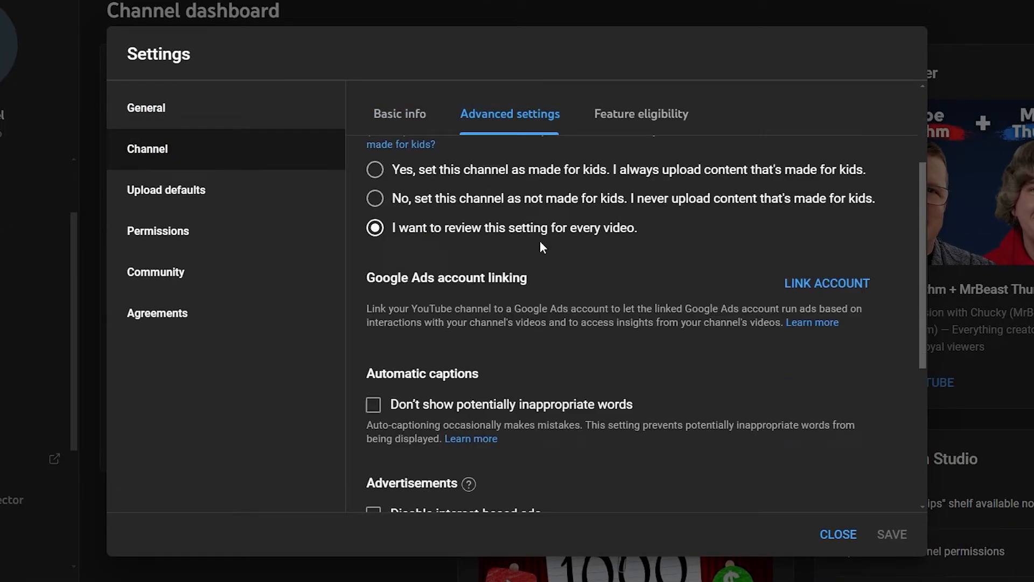
{"action": "scroll", "scroll_direction": "down", "scroll_amount": 3}
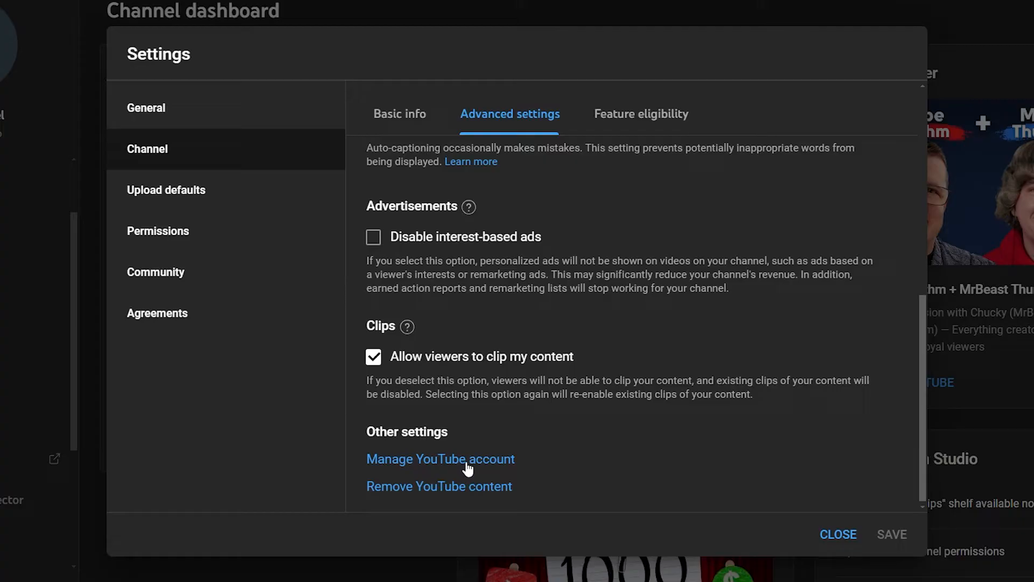
Go from Manage YouTube account to the 'Add or manage your channel(s)' page.
{"action": "left_click", "coordinate": [440, 458]}
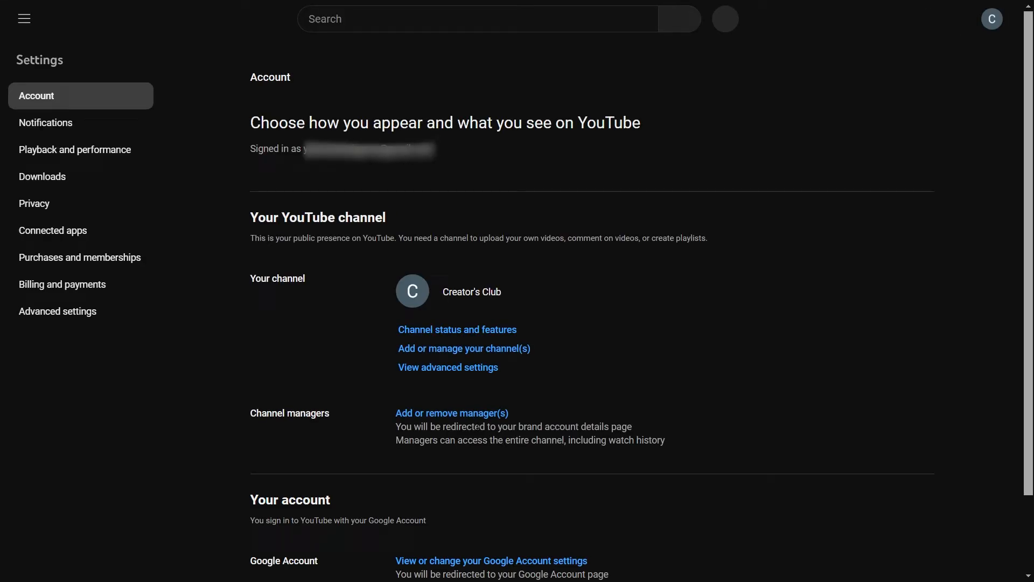
{"action": "scroll", "scroll_direction": "down", "scroll_amount": 3}
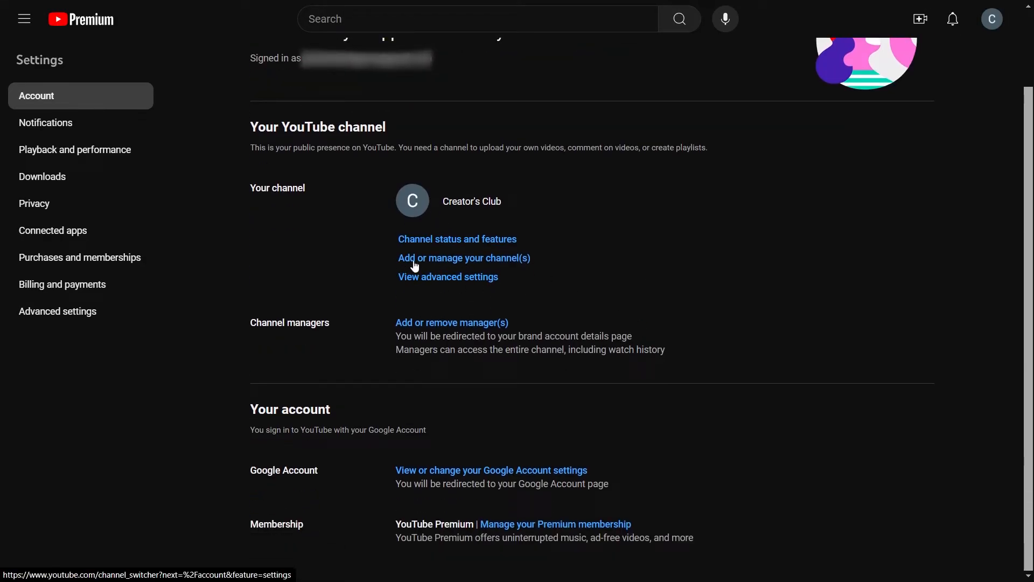
{"action": "left_click", "coordinate": [463, 258]}
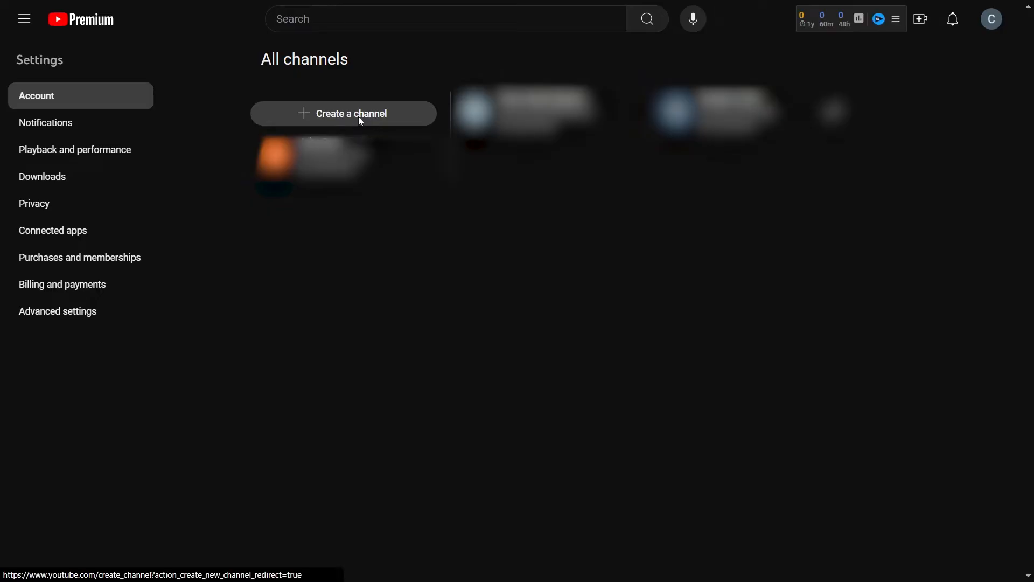
Create a channel named 'Haru's Second Channel', acknowledging the new Google Account.
{"action": "left_click", "coordinate": [344, 114]}
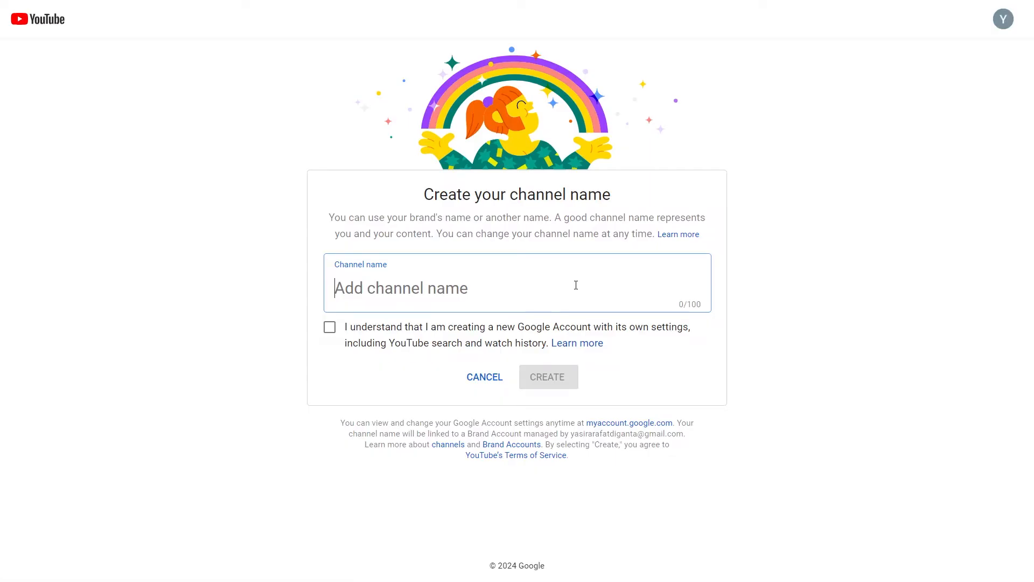
{"action": "type", "text": "Haru's Second Channel"}
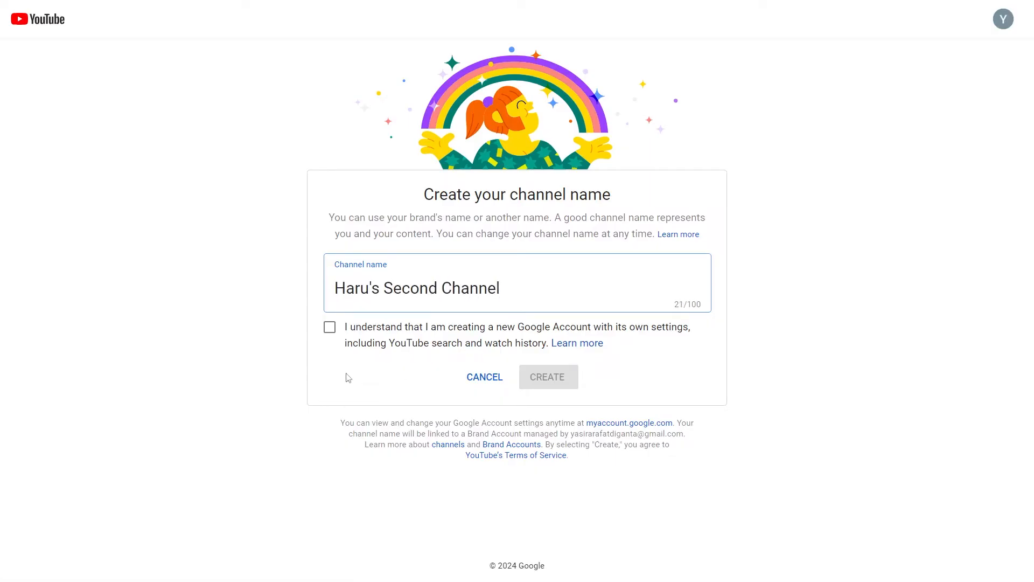
{"action": "left_click", "coordinate": [329, 326]}
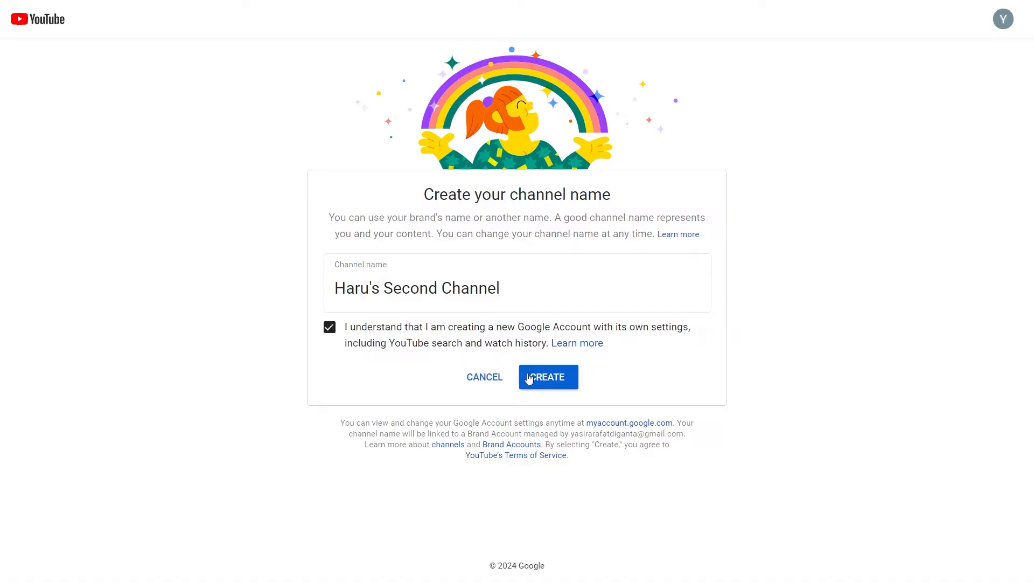
{"action": "left_click", "coordinate": [547, 377]}
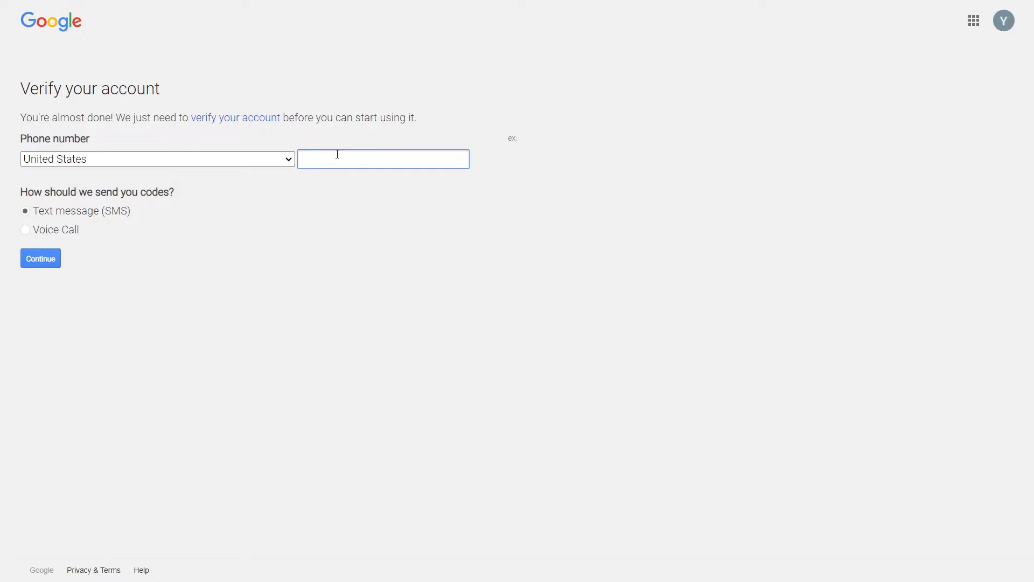
{"action": "mouse_move", "coordinate": [341, 198]}
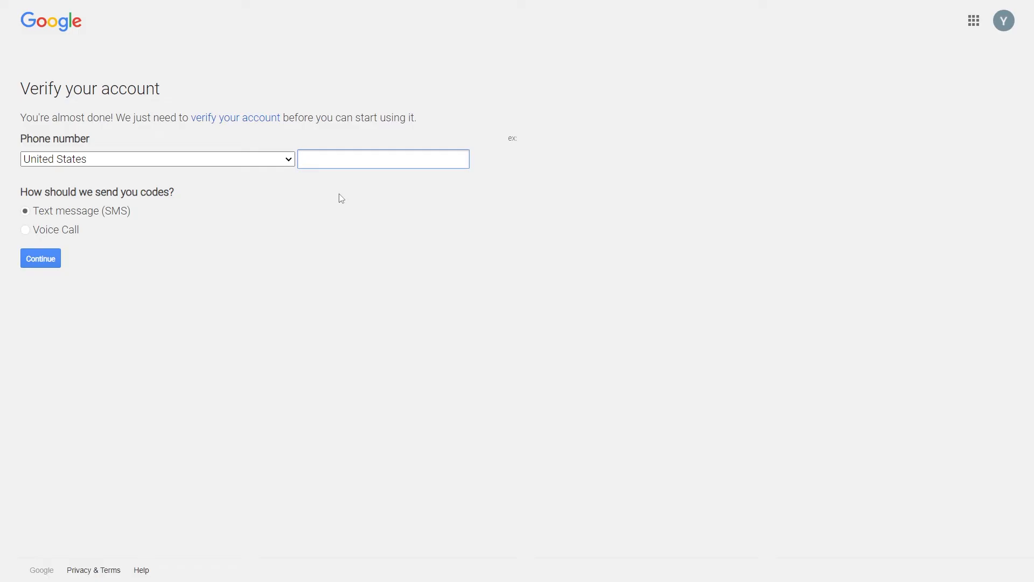
Enter phone number 5545 and request the verification code by SMS.
{"action": "left_click", "coordinate": [383, 159]}
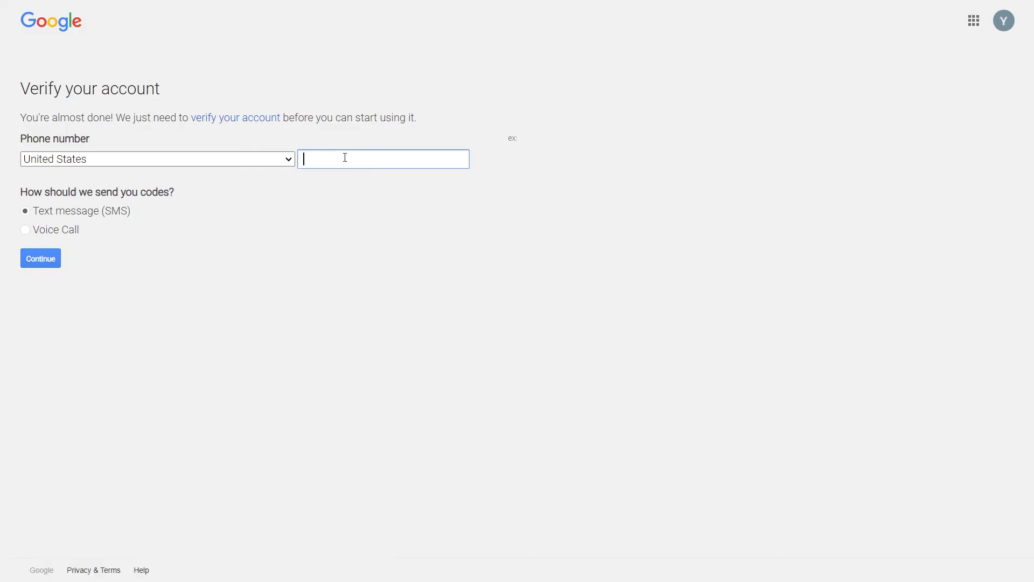
{"action": "type", "text": "5545"}
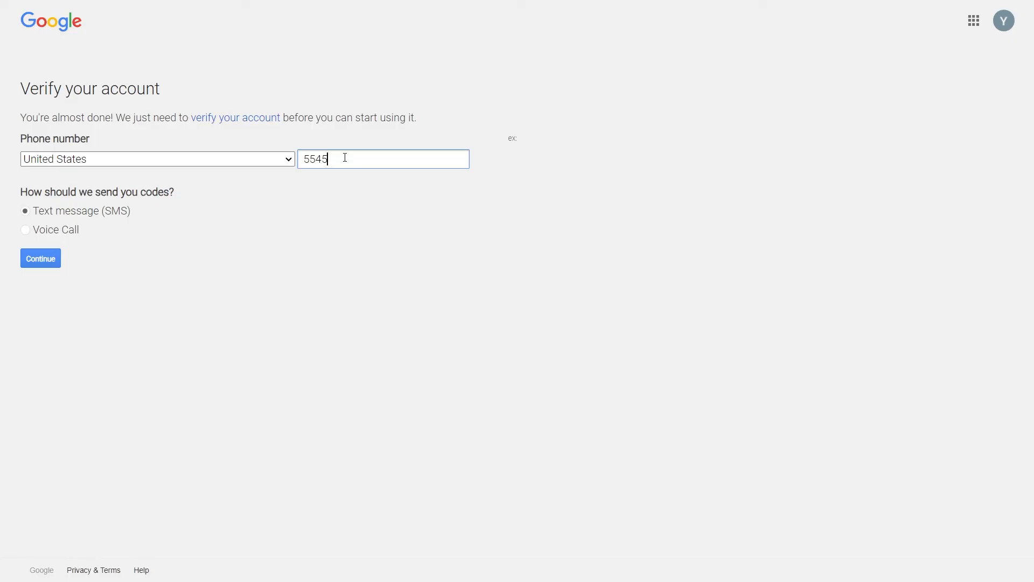
{"action": "left_click", "coordinate": [41, 258]}
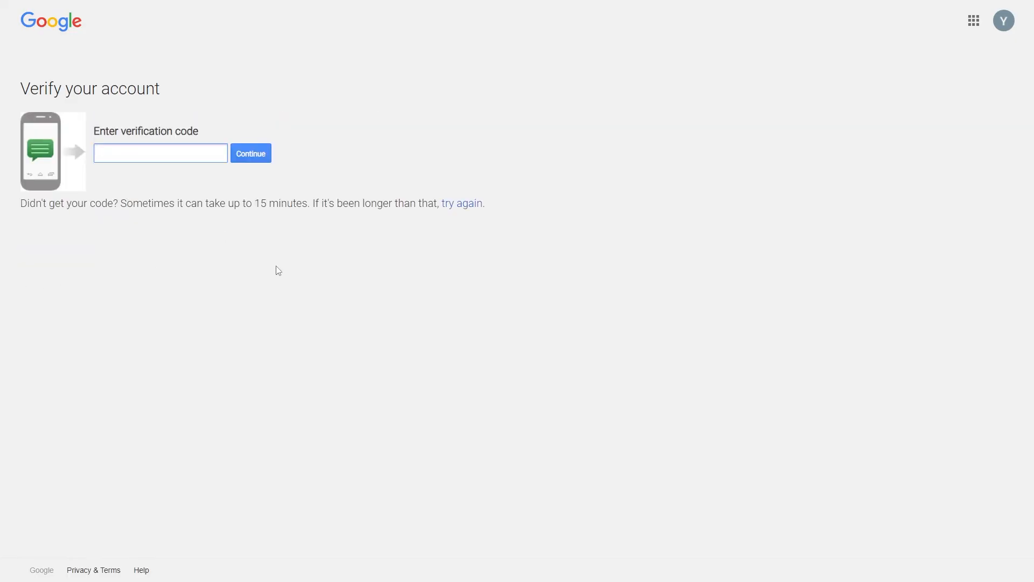
{"action": "left_click", "coordinate": [161, 152]}
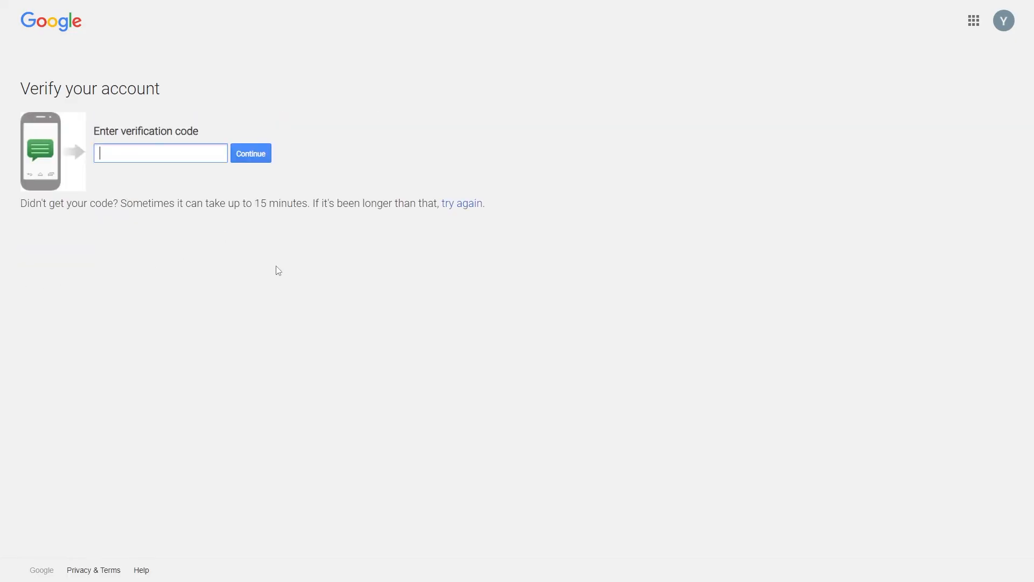
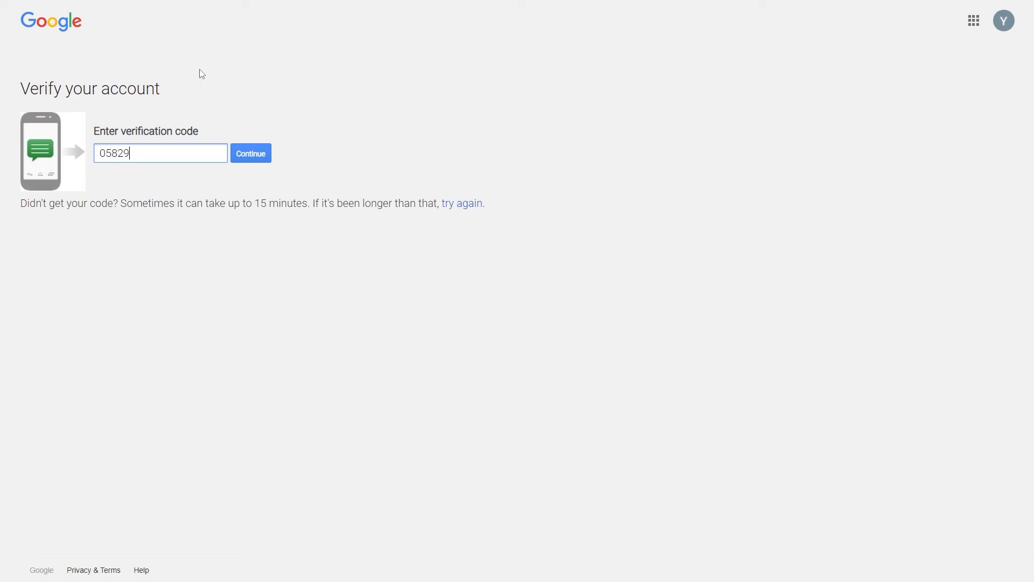